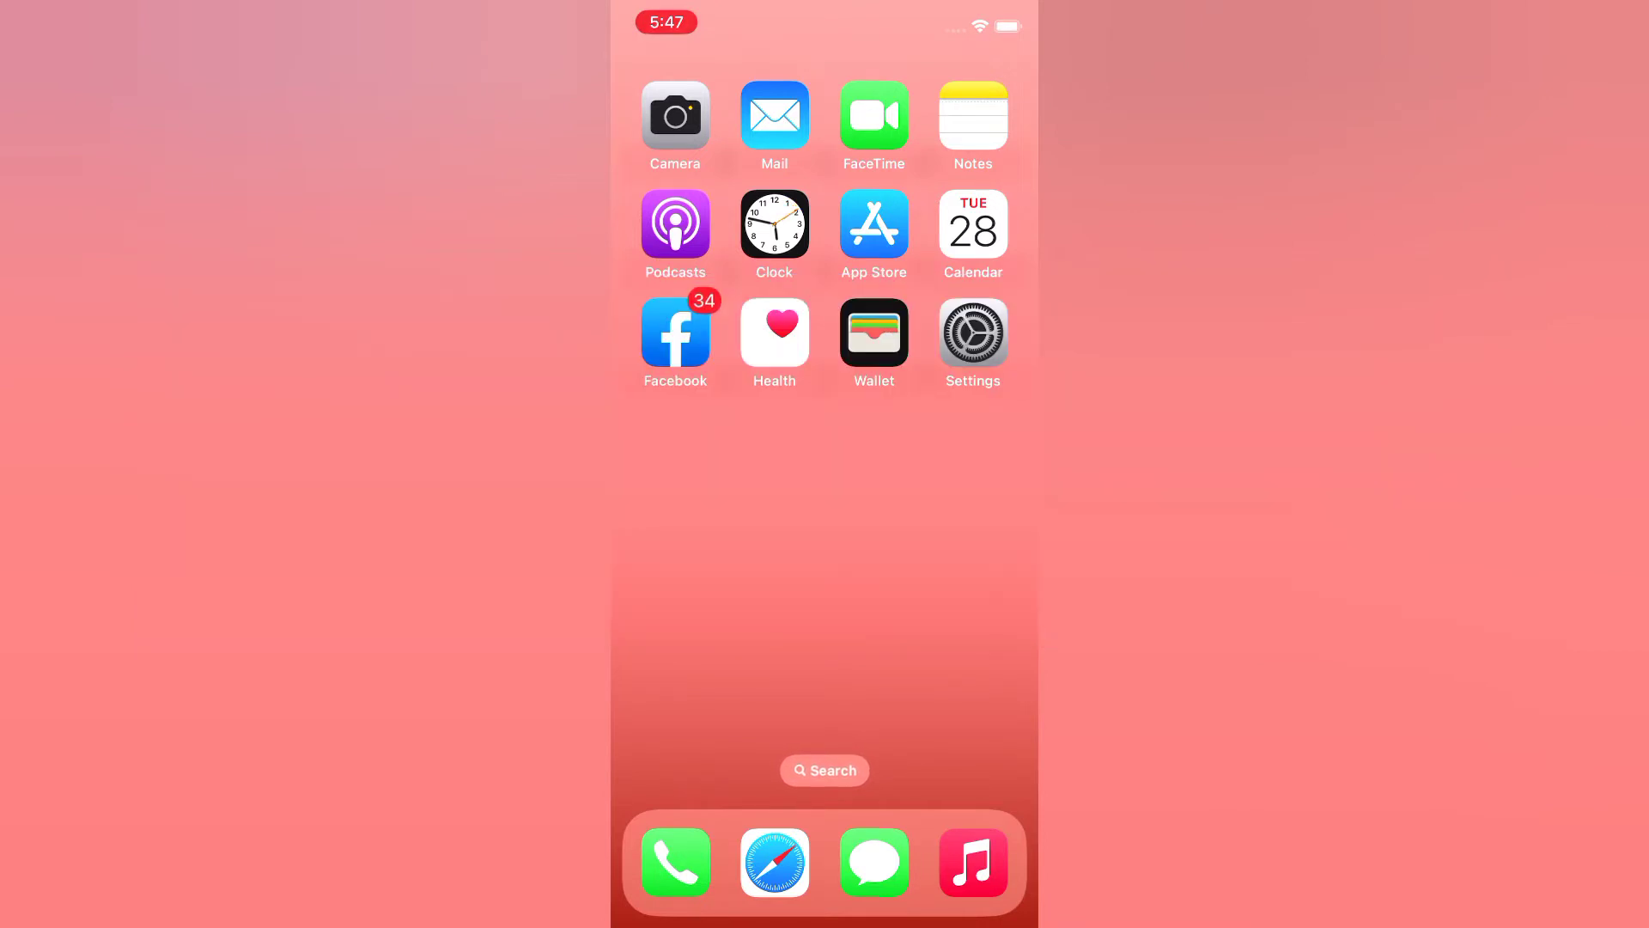
Step: Launch Facebook from the Home Screen to its news feed
left_click(675, 331)
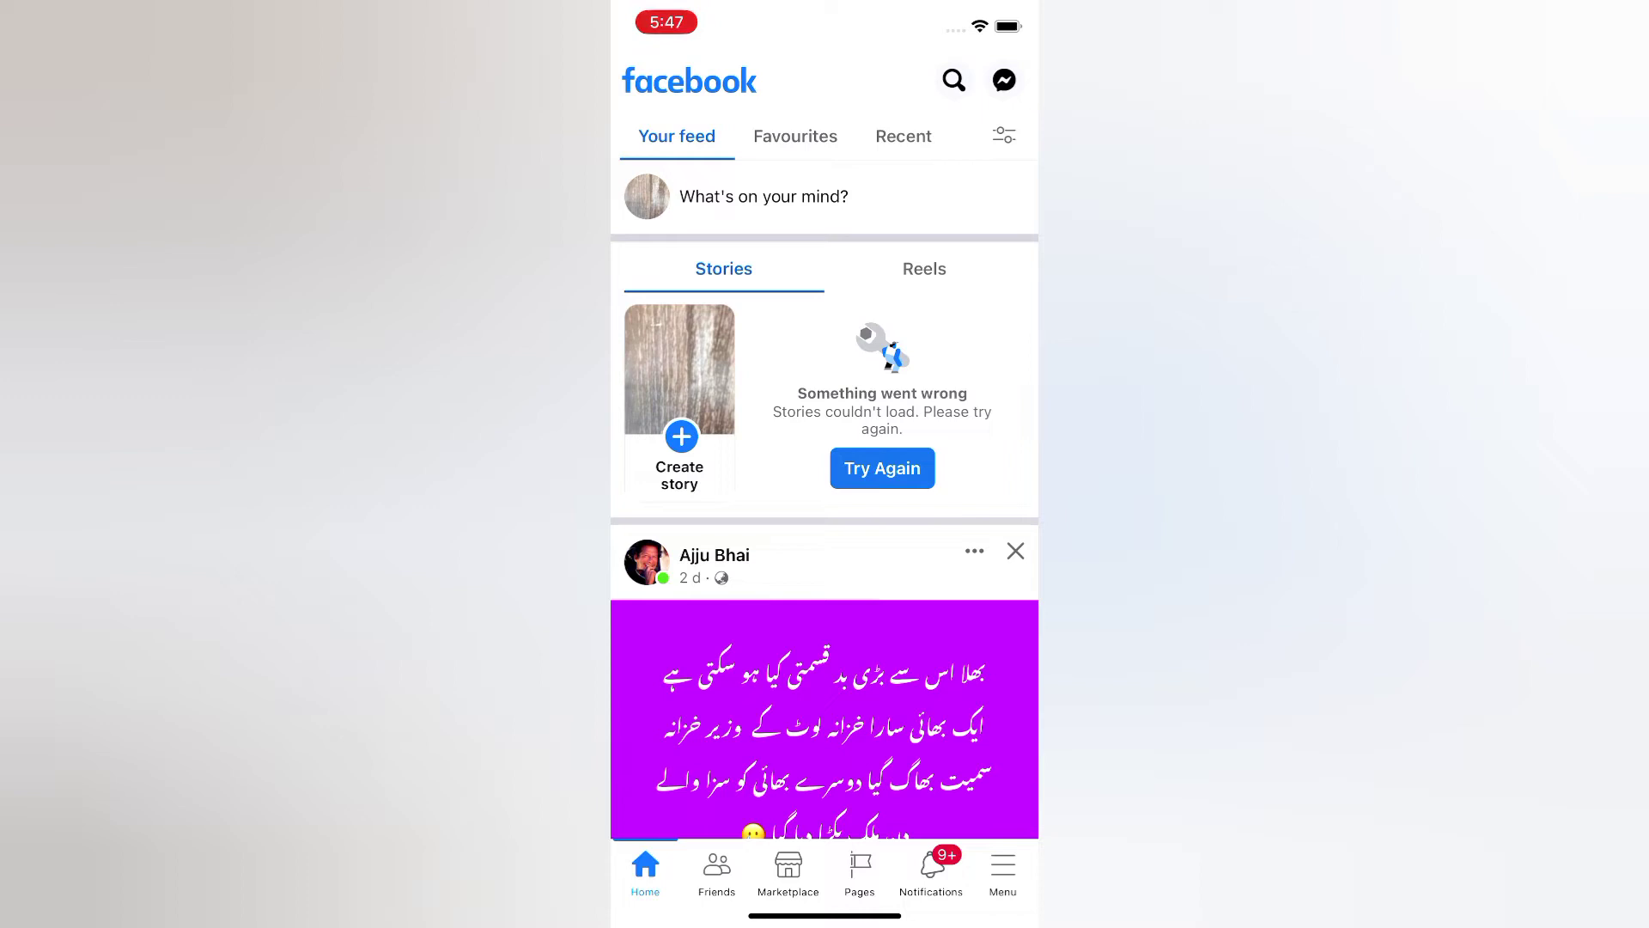
Step: Reach Facebook's Settings & privacy page from the Menu's Settings & Privacy section
left_click(1000, 871)
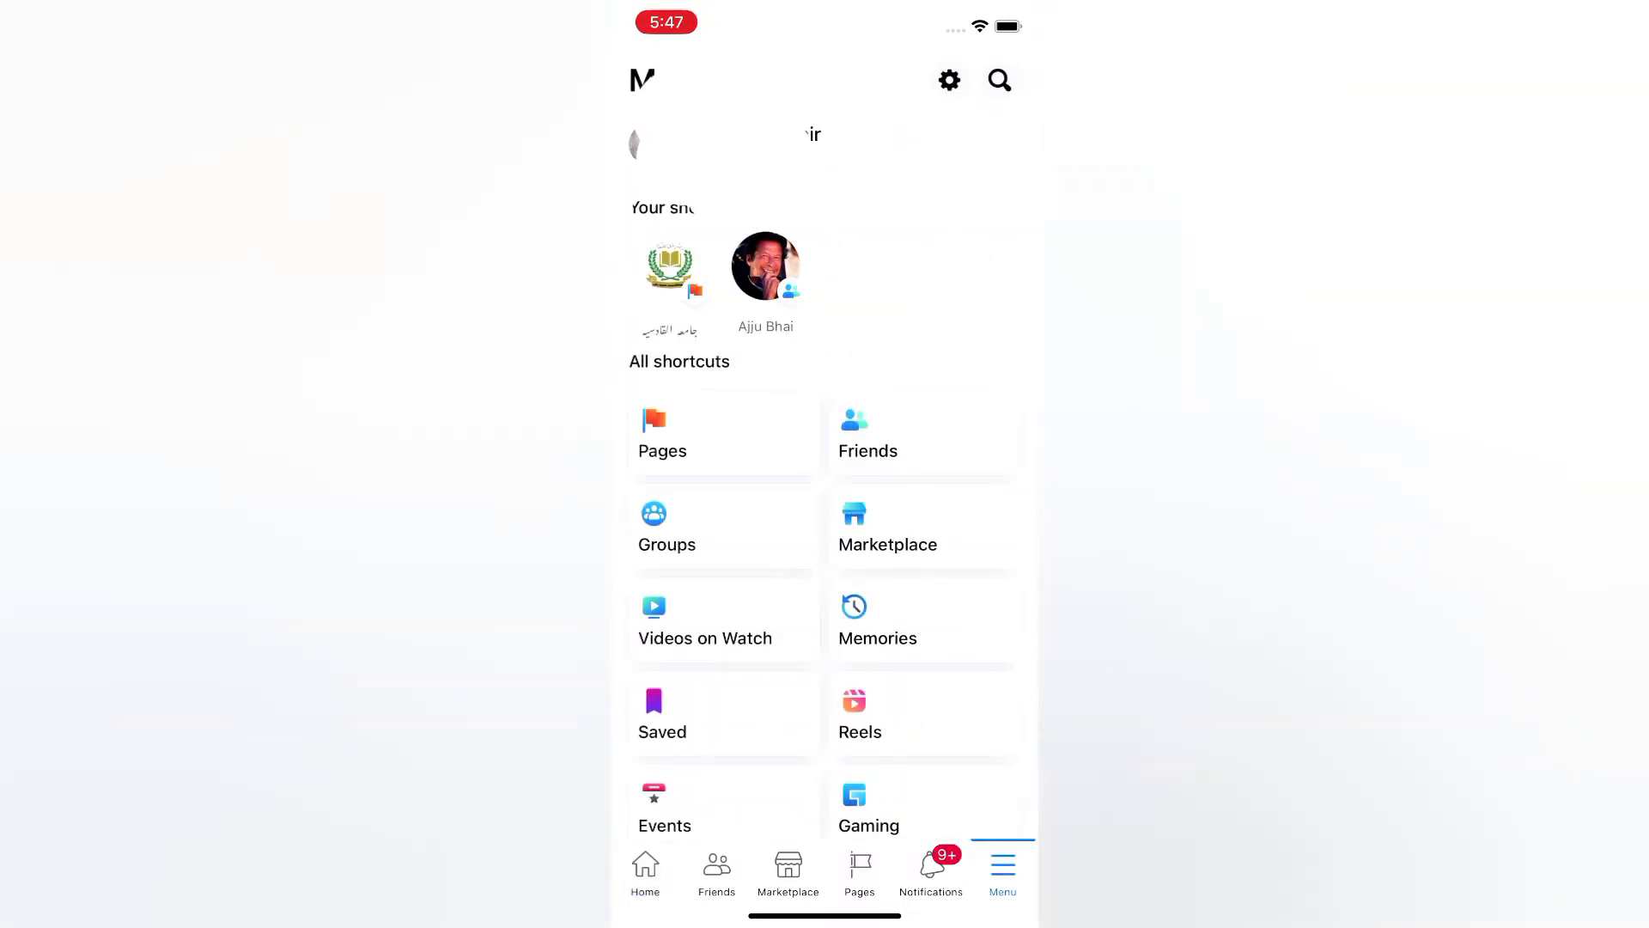
scroll("down", 3)
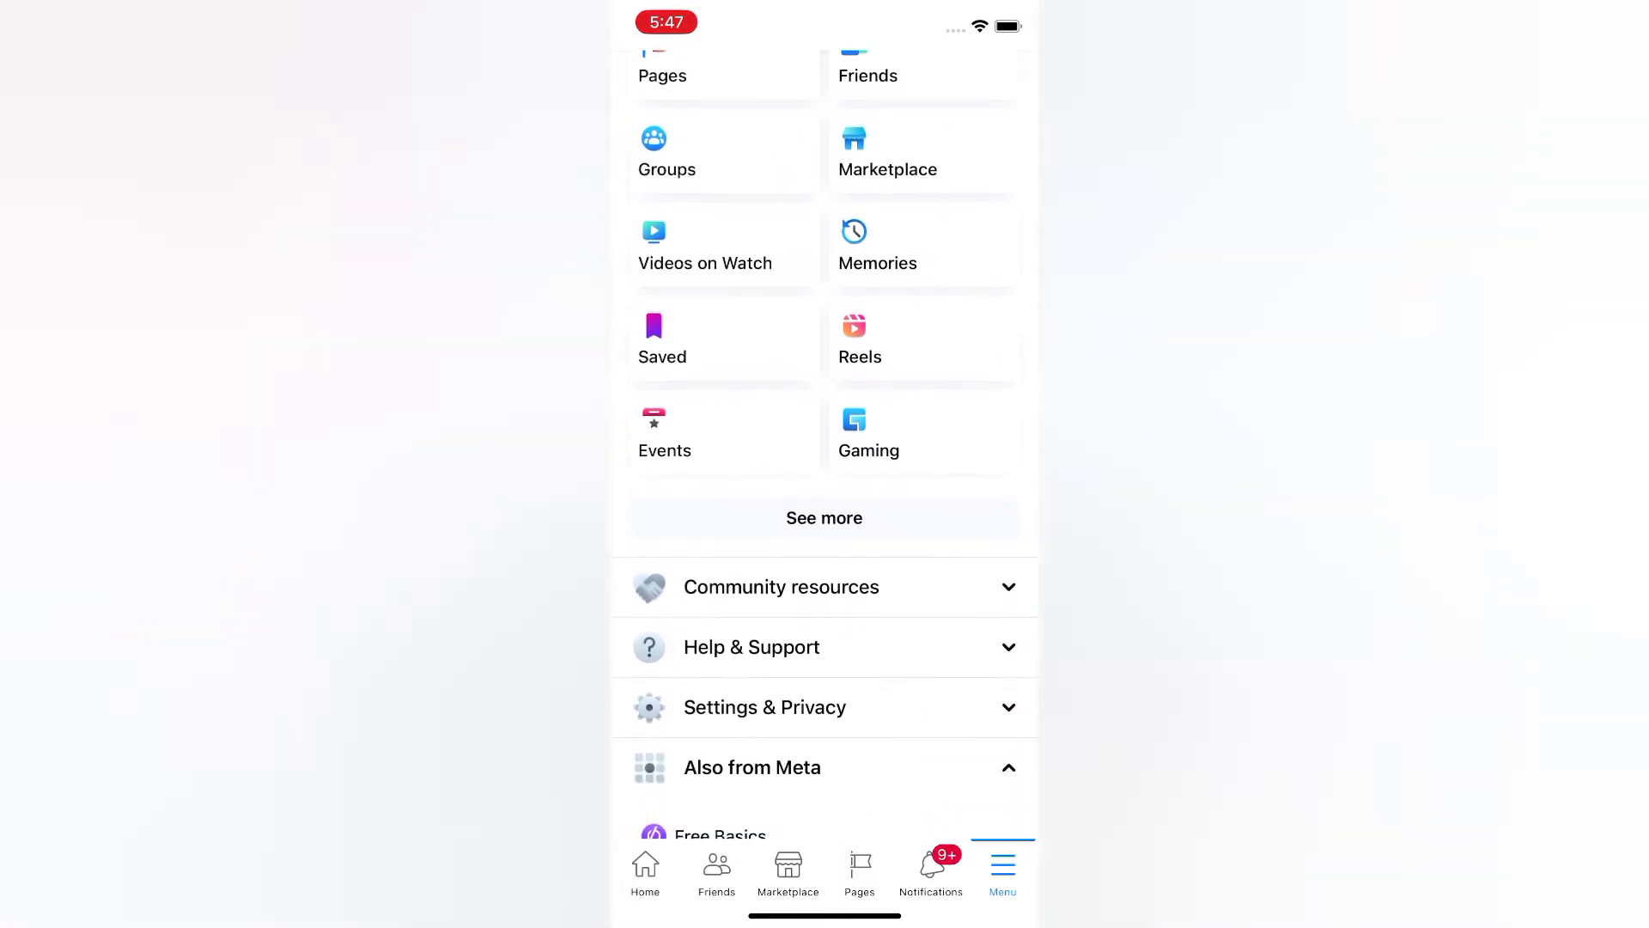
scroll("down", 3)
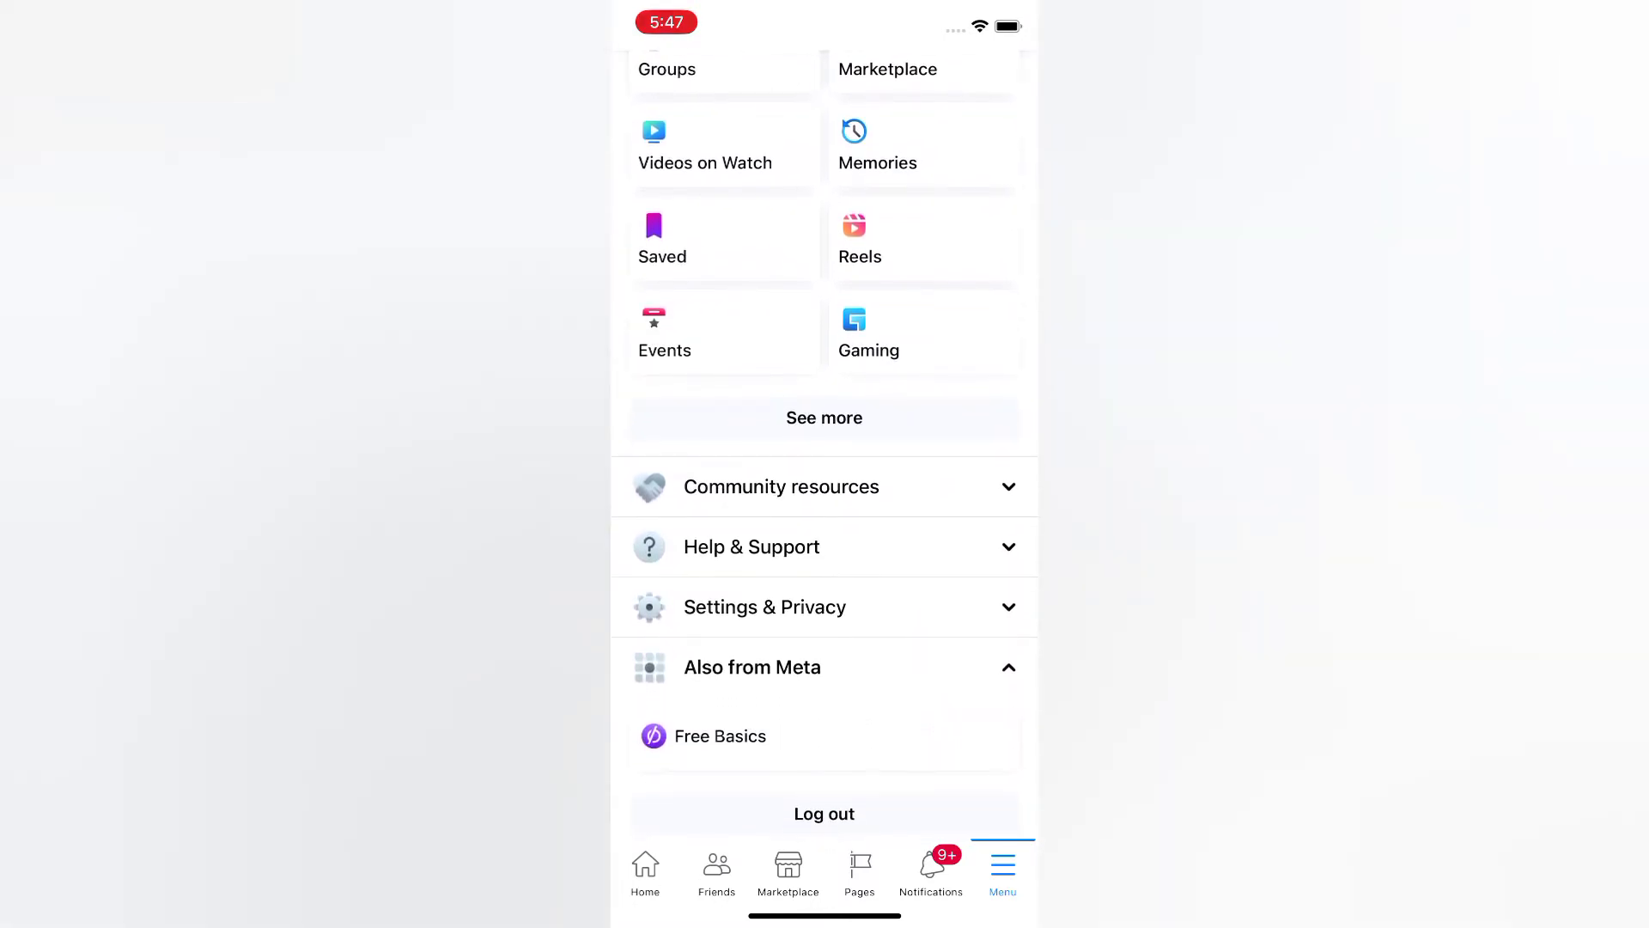
left_click(765, 606)
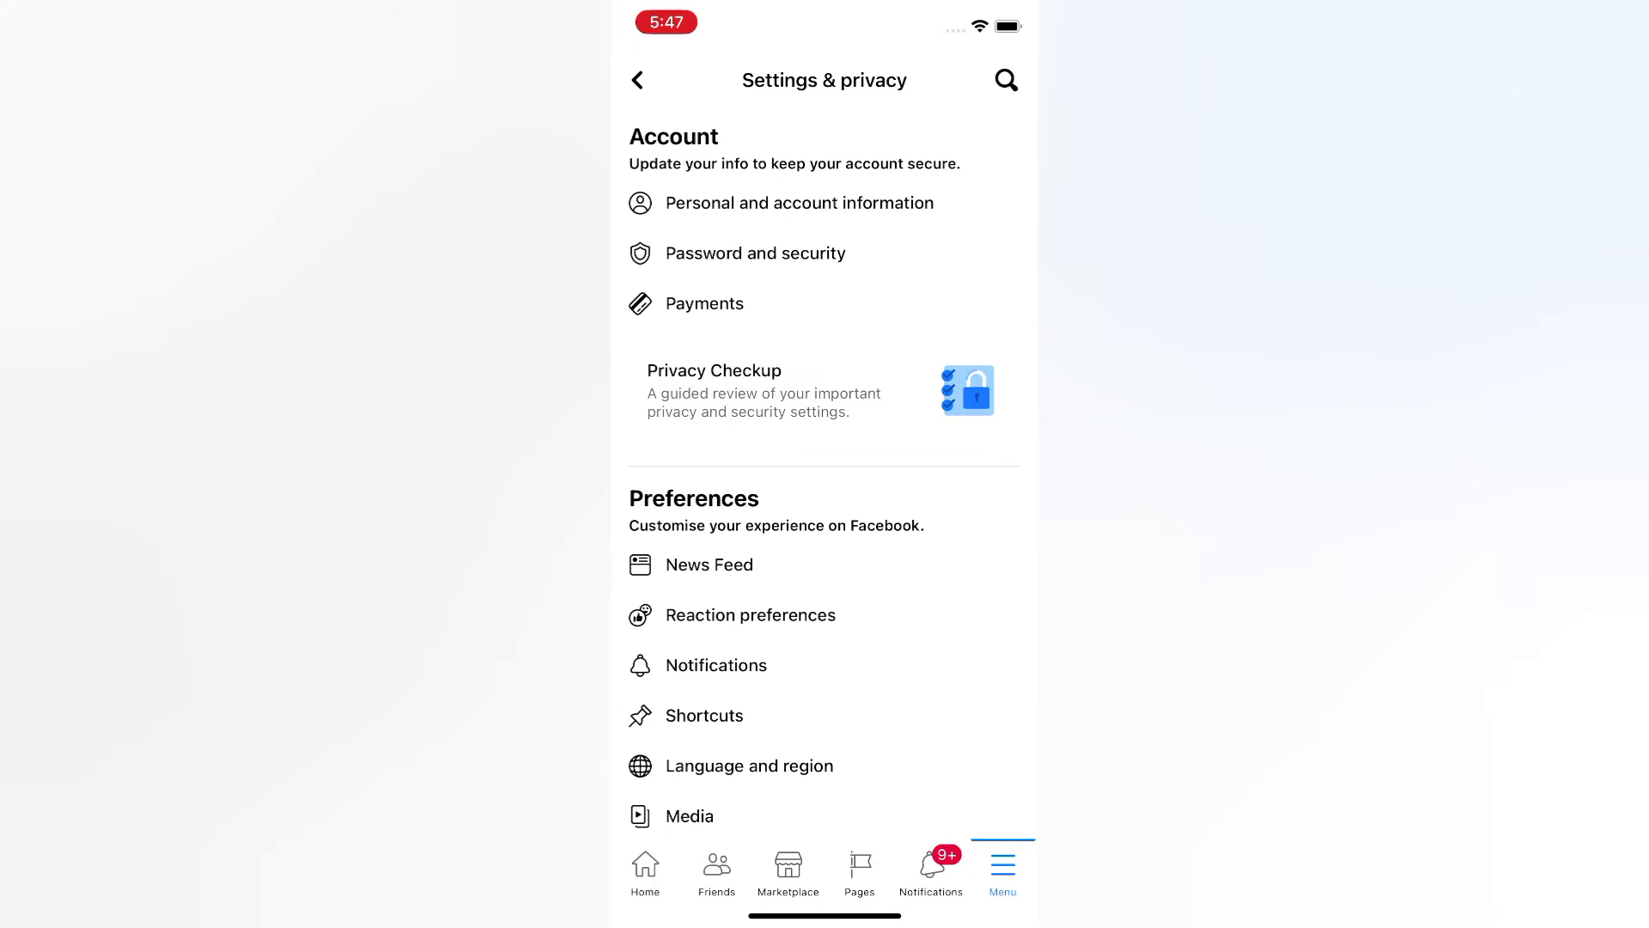
Step: Open Media under Preferences to reach the Videos and photos settings
scroll("down", 3)
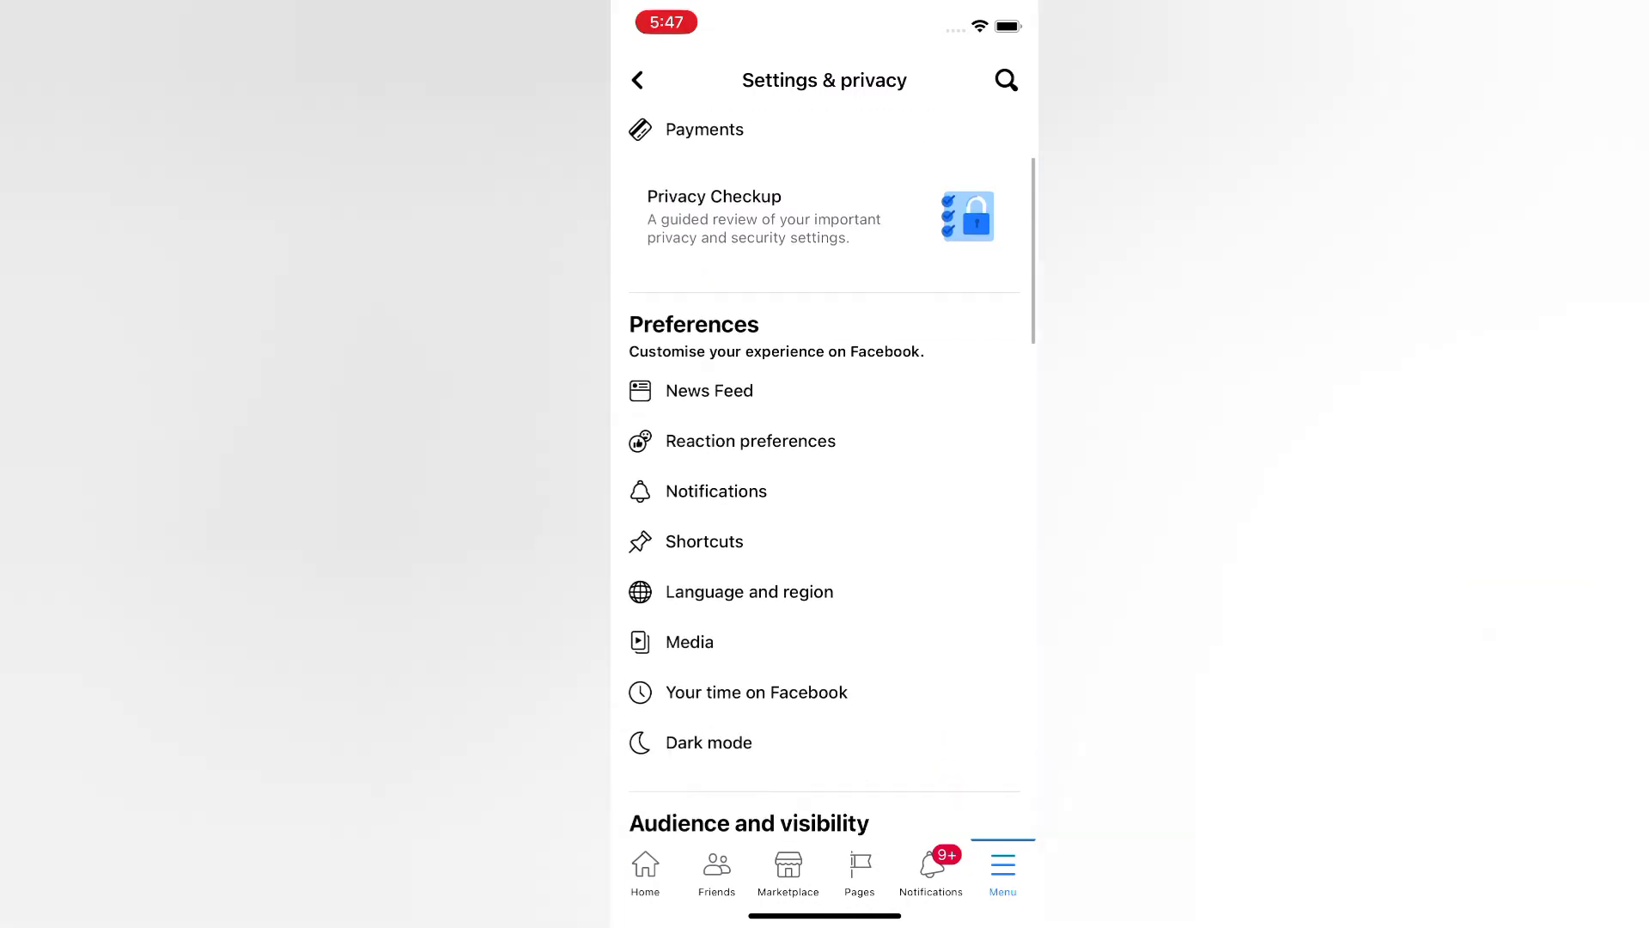
scroll("down", 3)
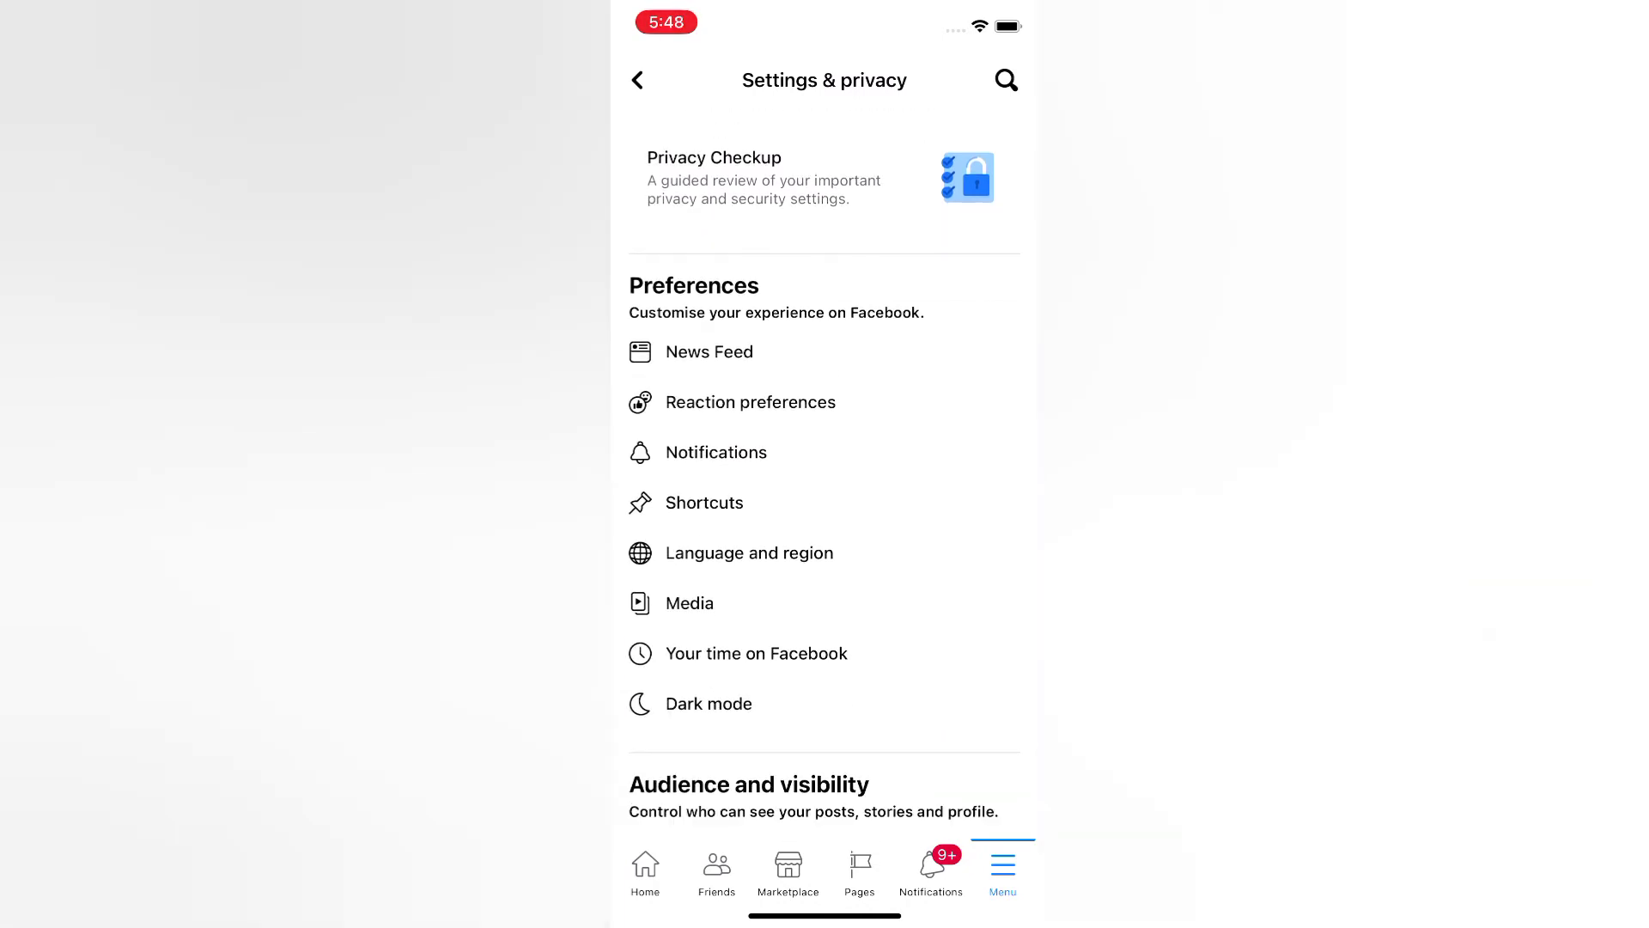
left_click(687, 603)
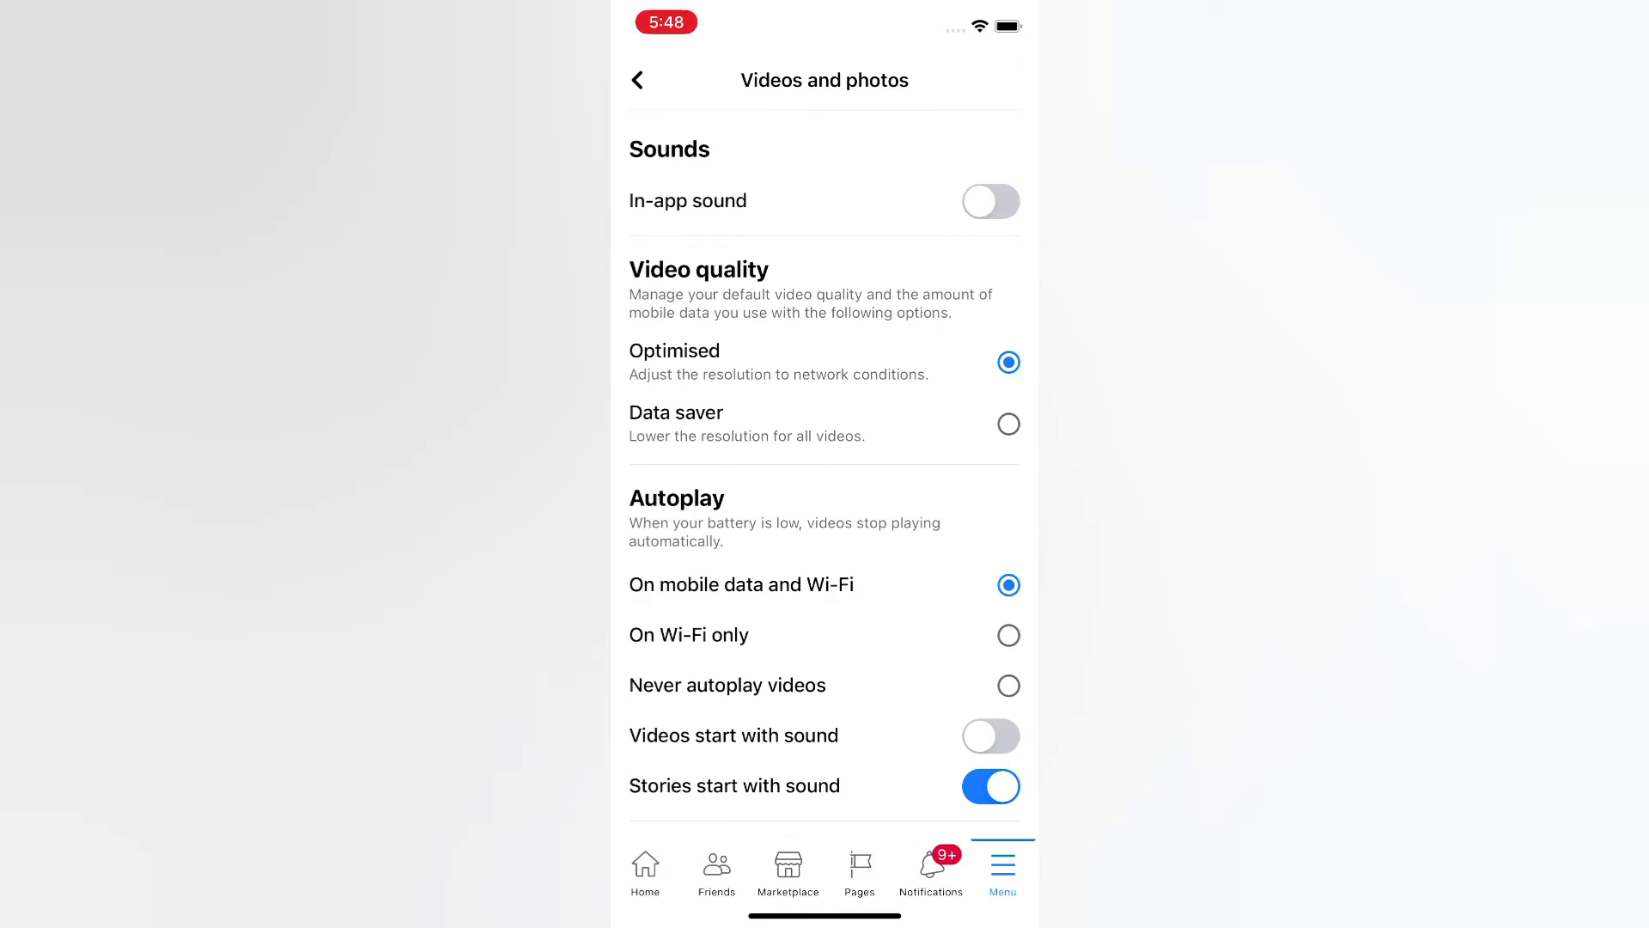
left_click(989, 201)
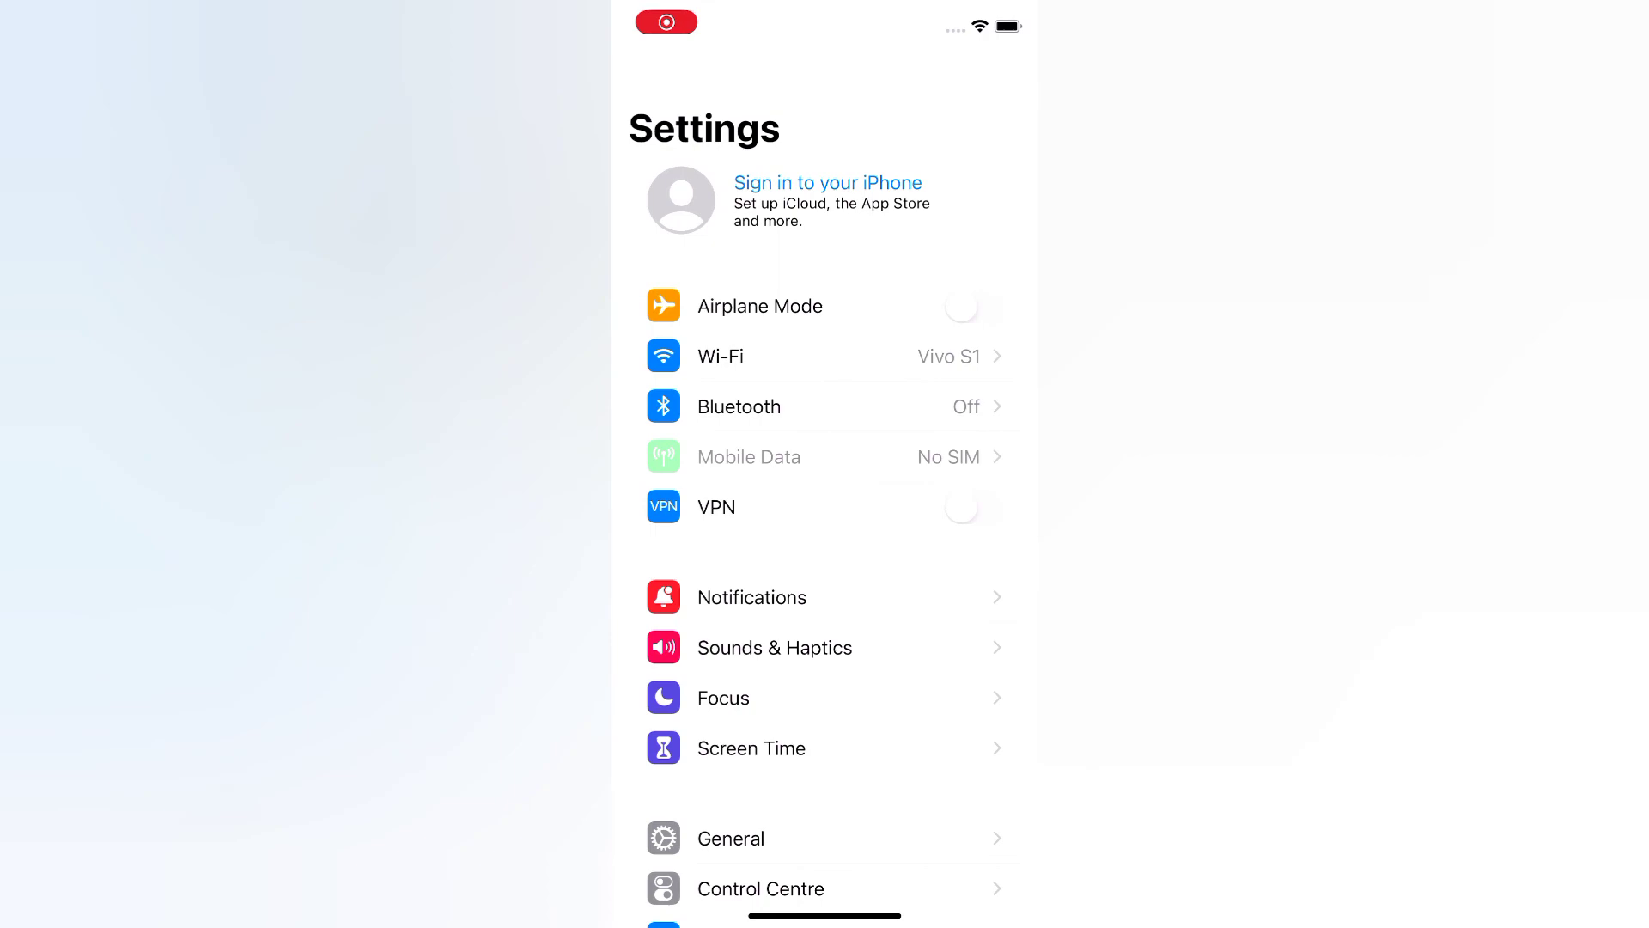
Step: Open General in iOS Settings and scroll down to the Shut Down option
scroll("down", 3)
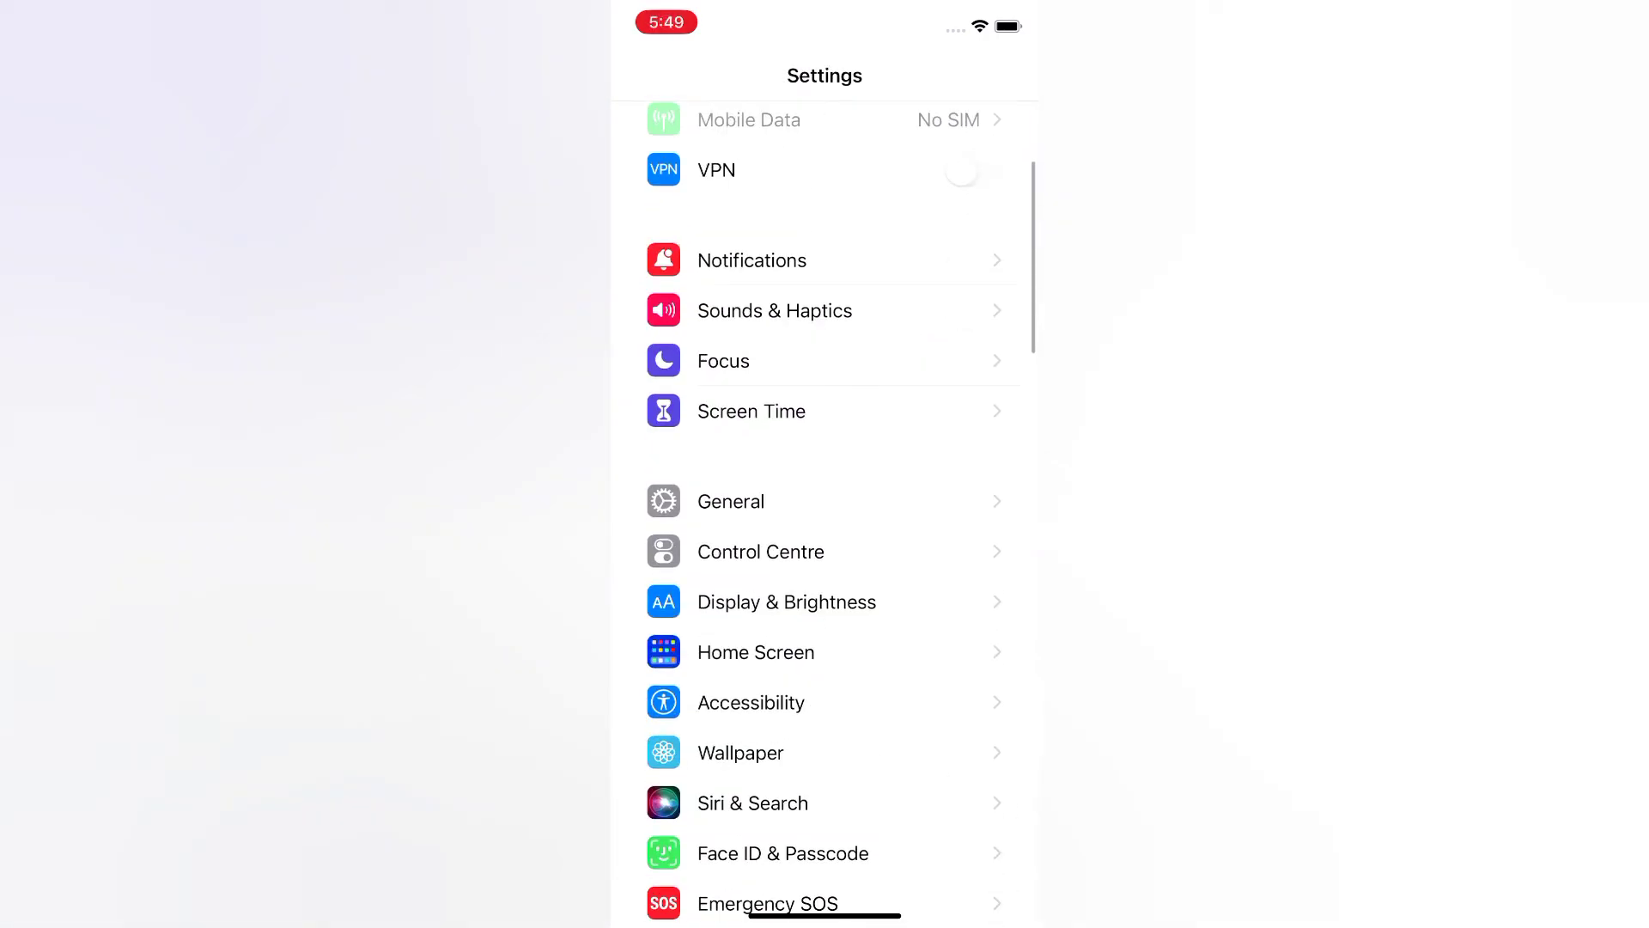
left_click(732, 500)
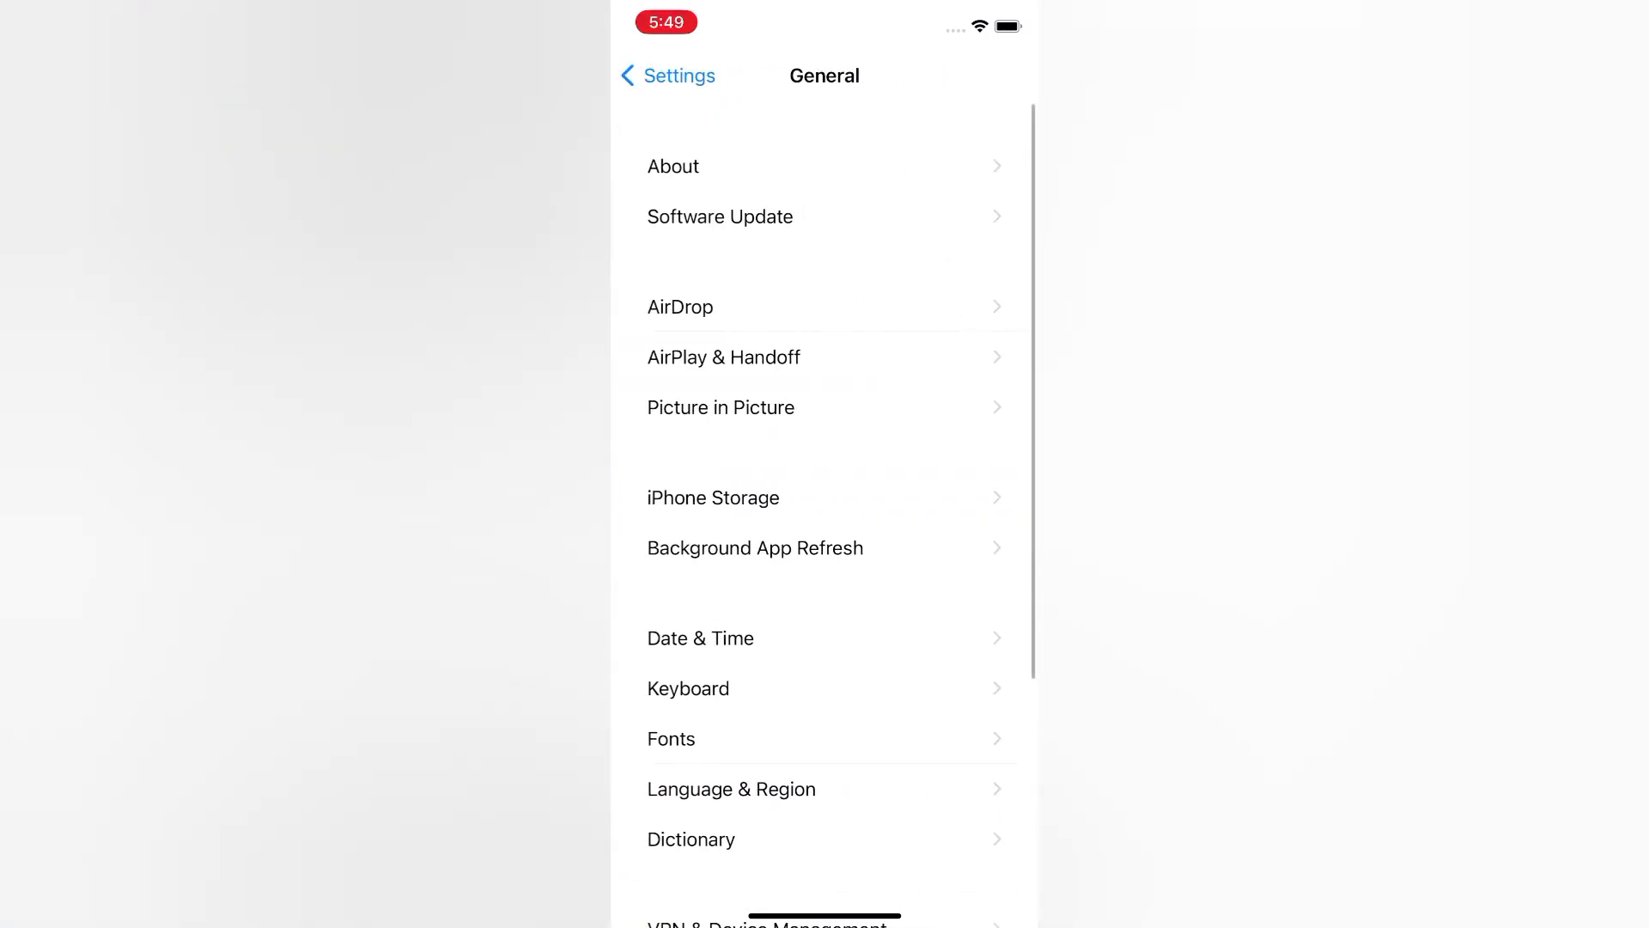
scroll("down", 3)
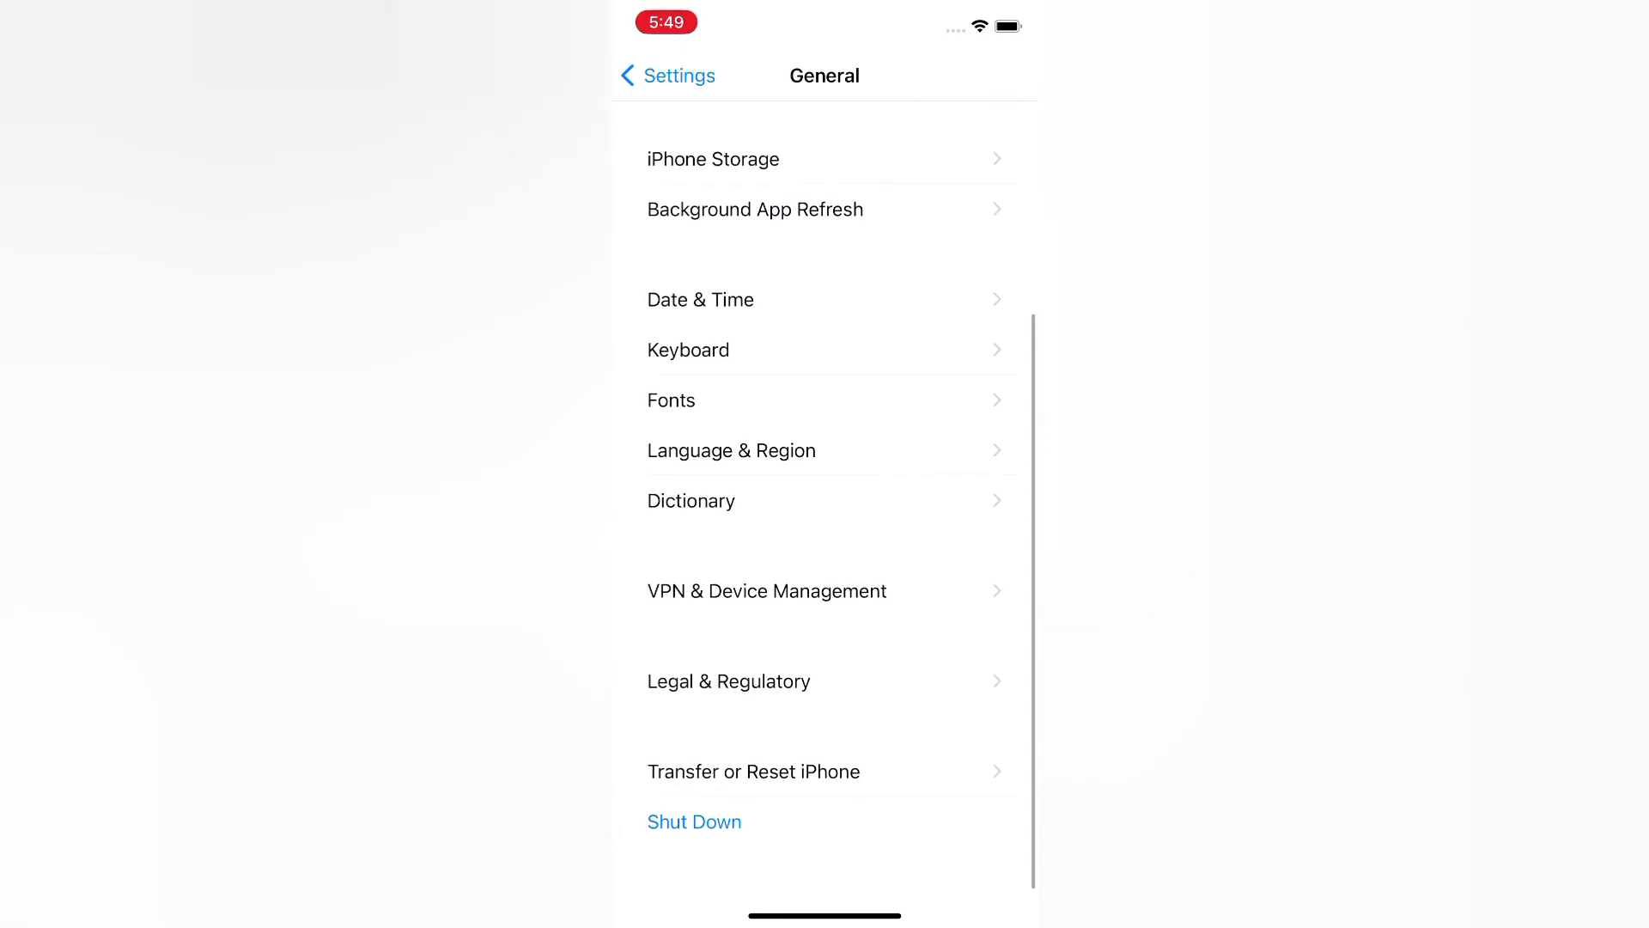